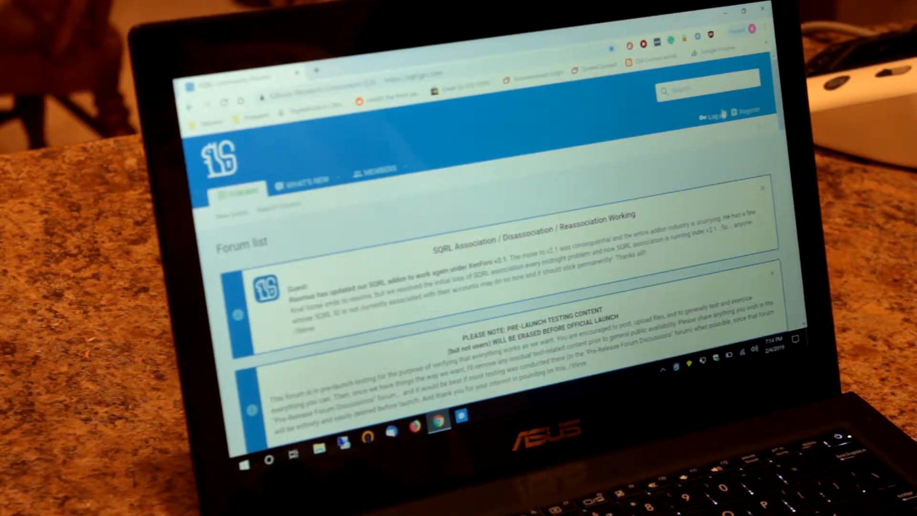
Step: Start SQRL login from the Log in options and enter the full SQRL password
left_click(710, 116)
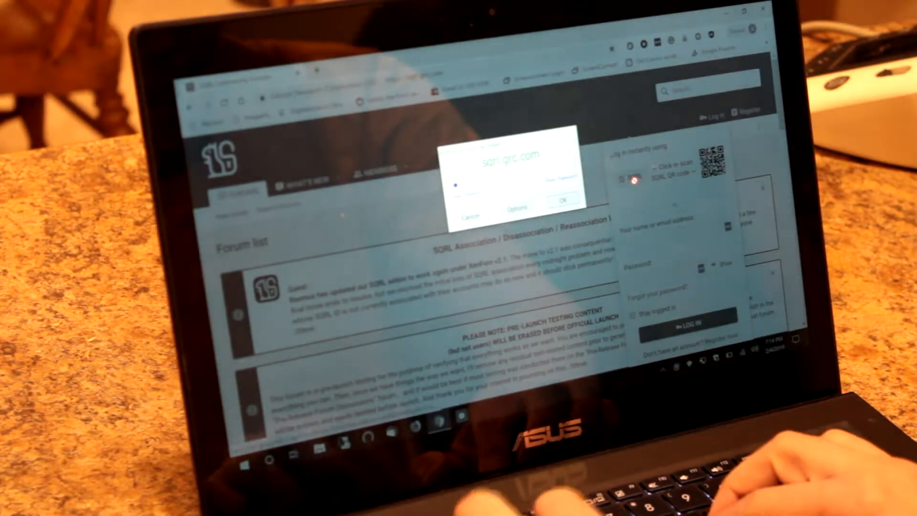
type("password")
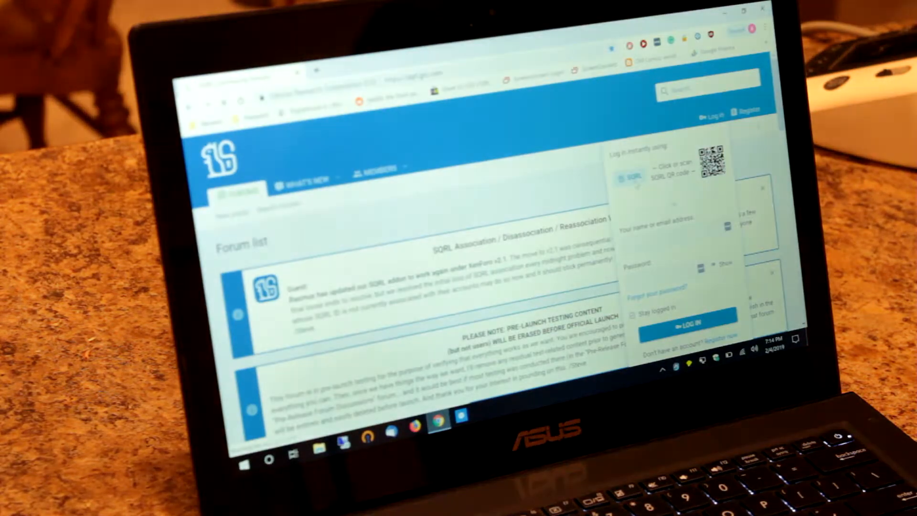
Step: Finish the SQRL sign-in, then log out from the account menu
left_click(690, 320)
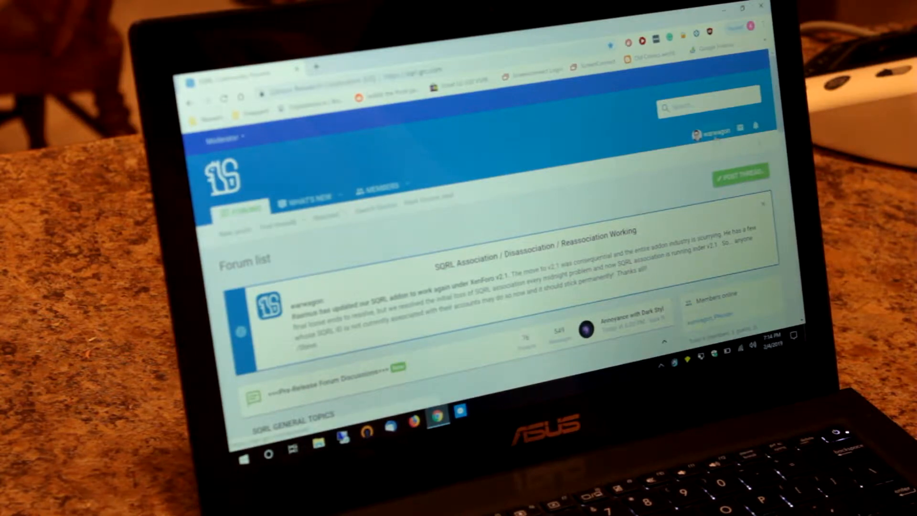
left_click(707, 130)
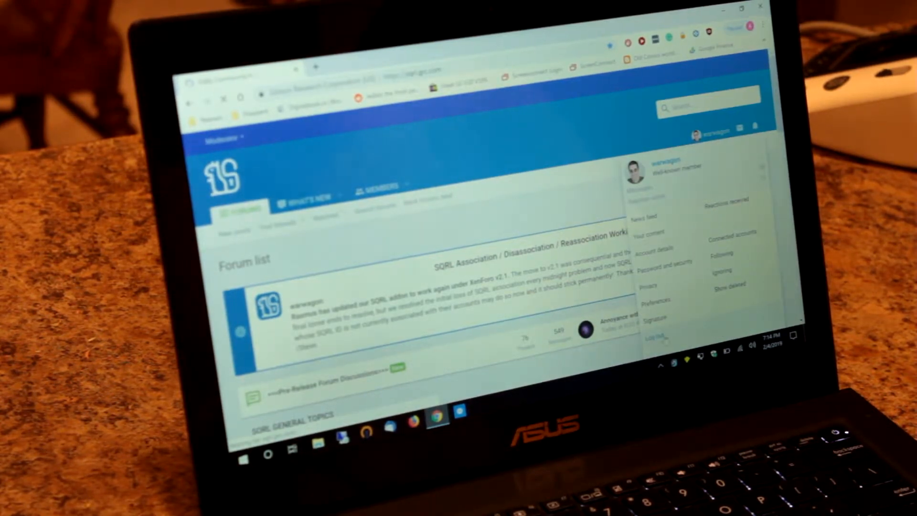
left_click(653, 336)
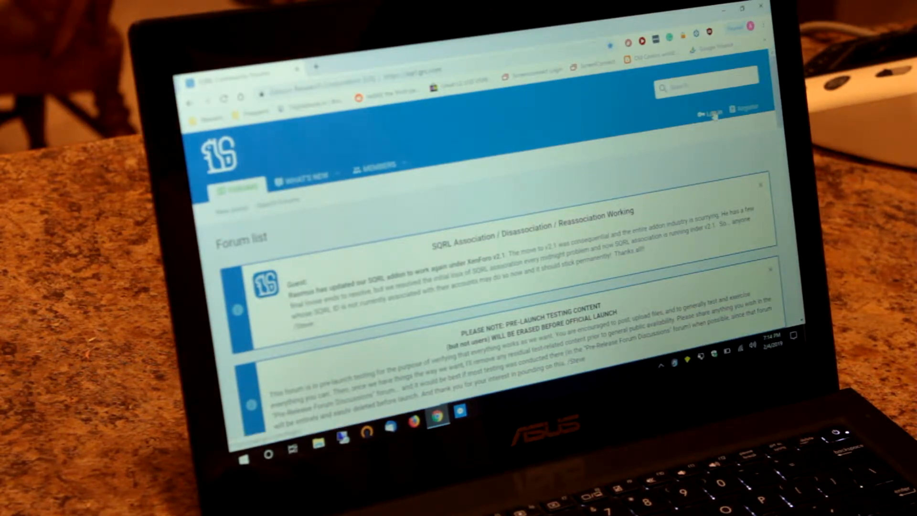
Step: Sign back in through the SQRL option, confirming with the short hint
left_click(712, 112)
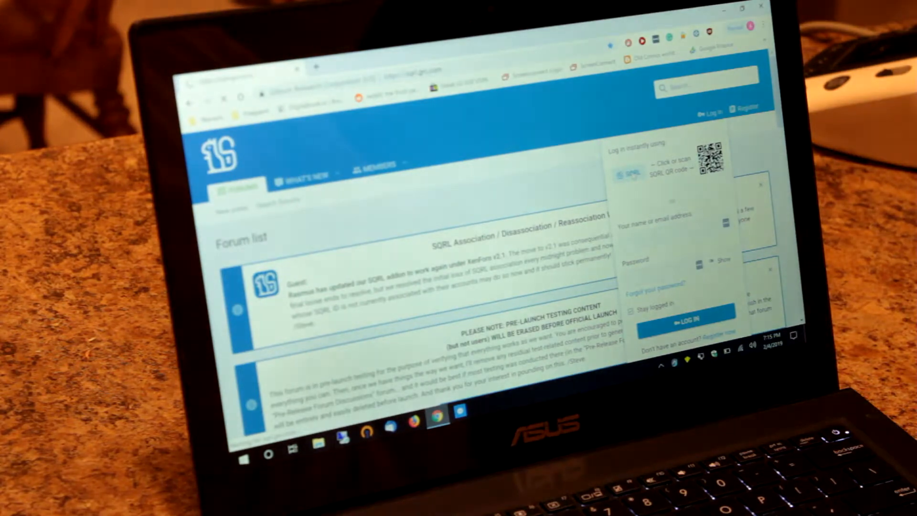
left_click(688, 320)
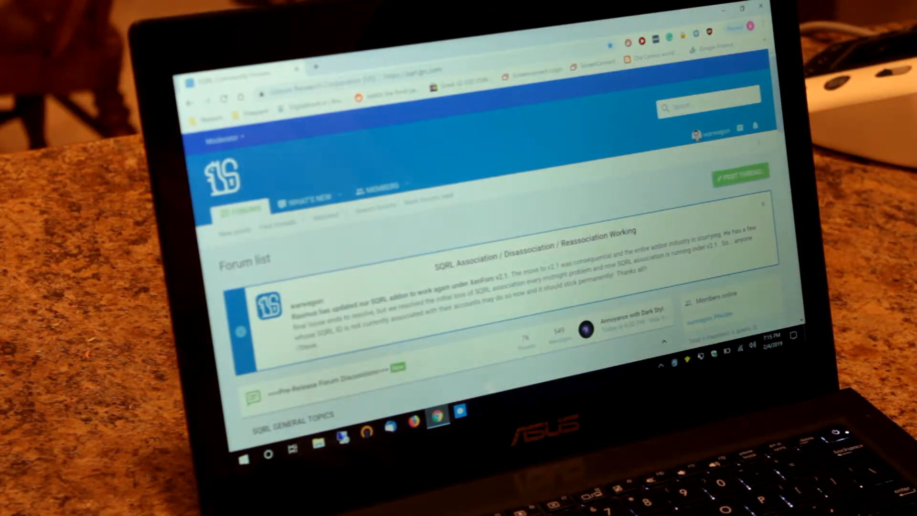
Step: Sign out and reopen the login options to show the SQRL QR code for the phone
left_click(711, 129)
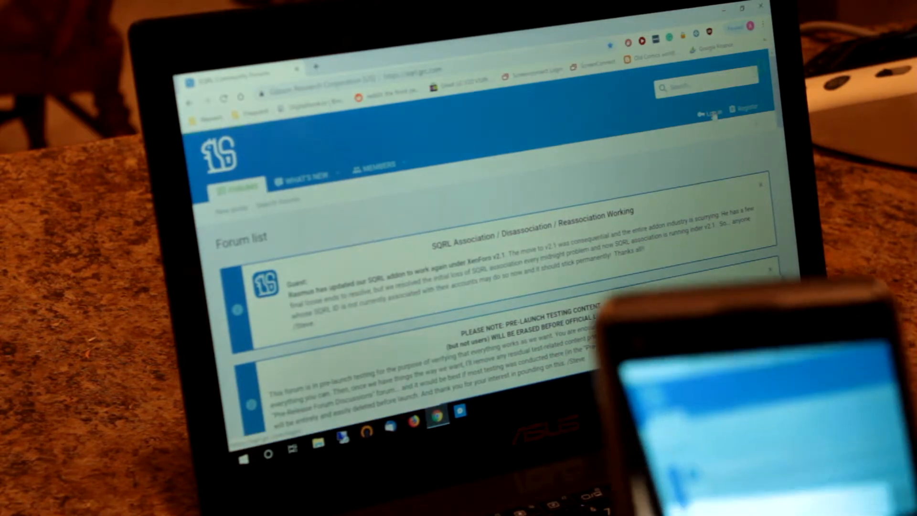
left_click(710, 111)
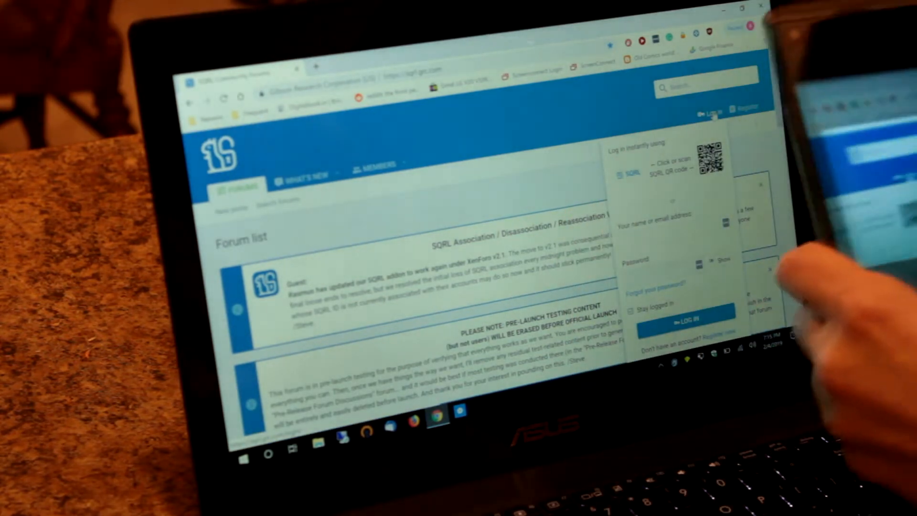